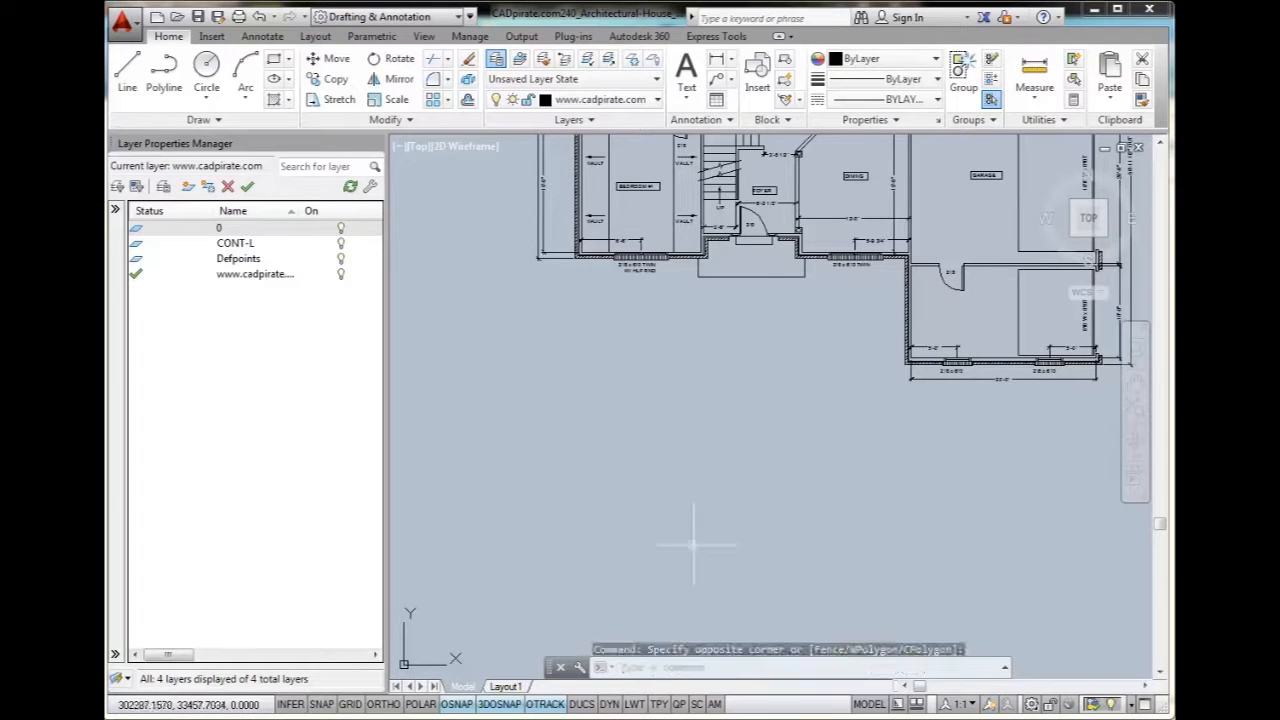
Step: Draw a curving spline (SP) from the door downward as the path edge
type("sp")
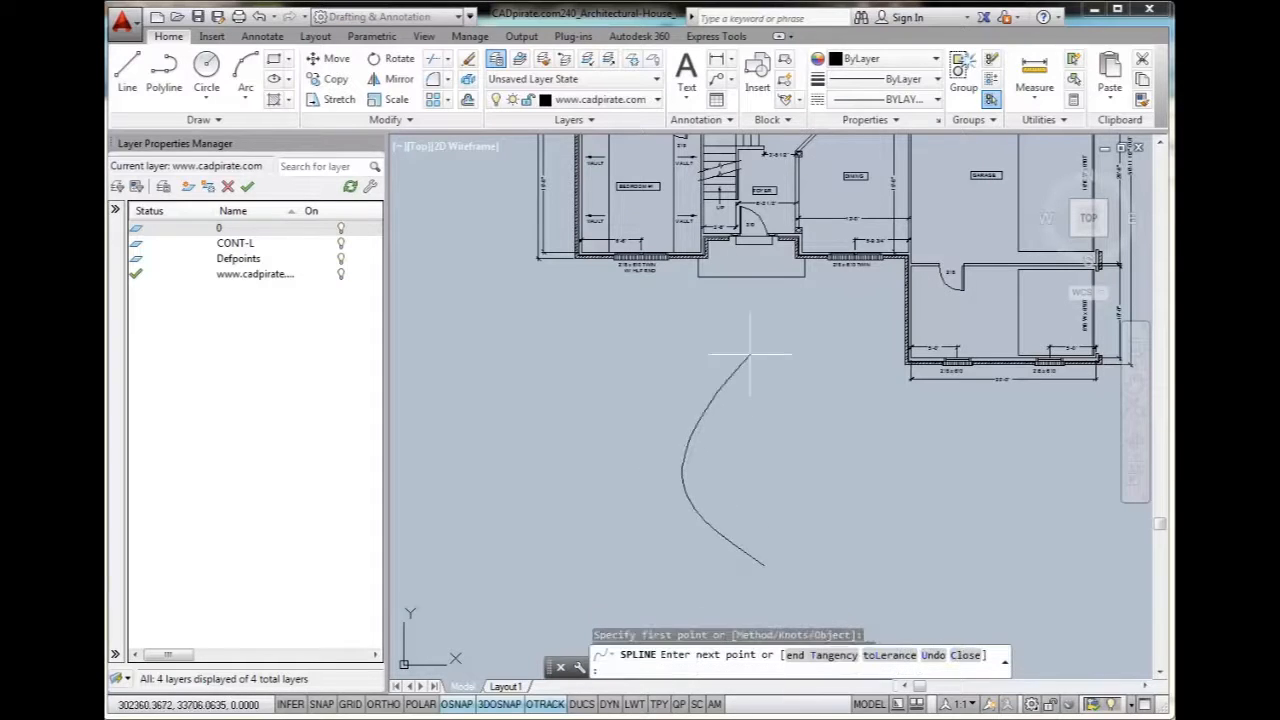
left_click(750, 244)
type("o")
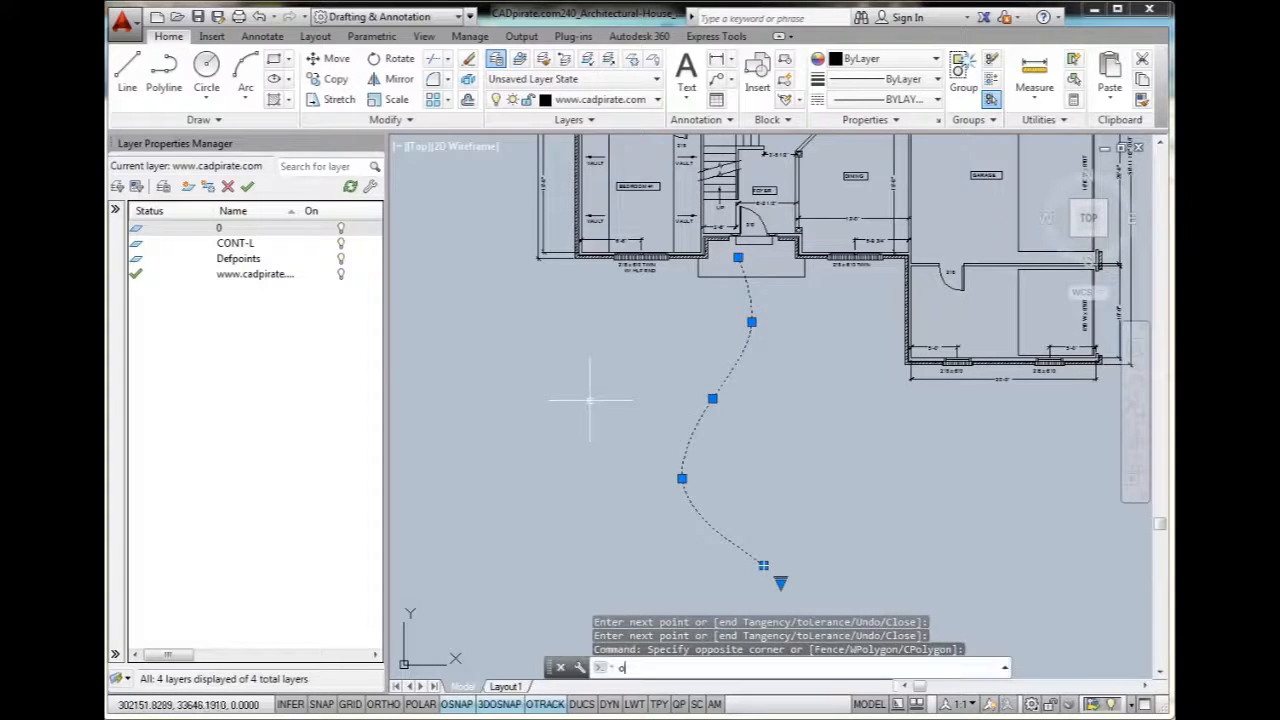
Step: Start an offset copy of the spline to form the path's second edge
key("Return")
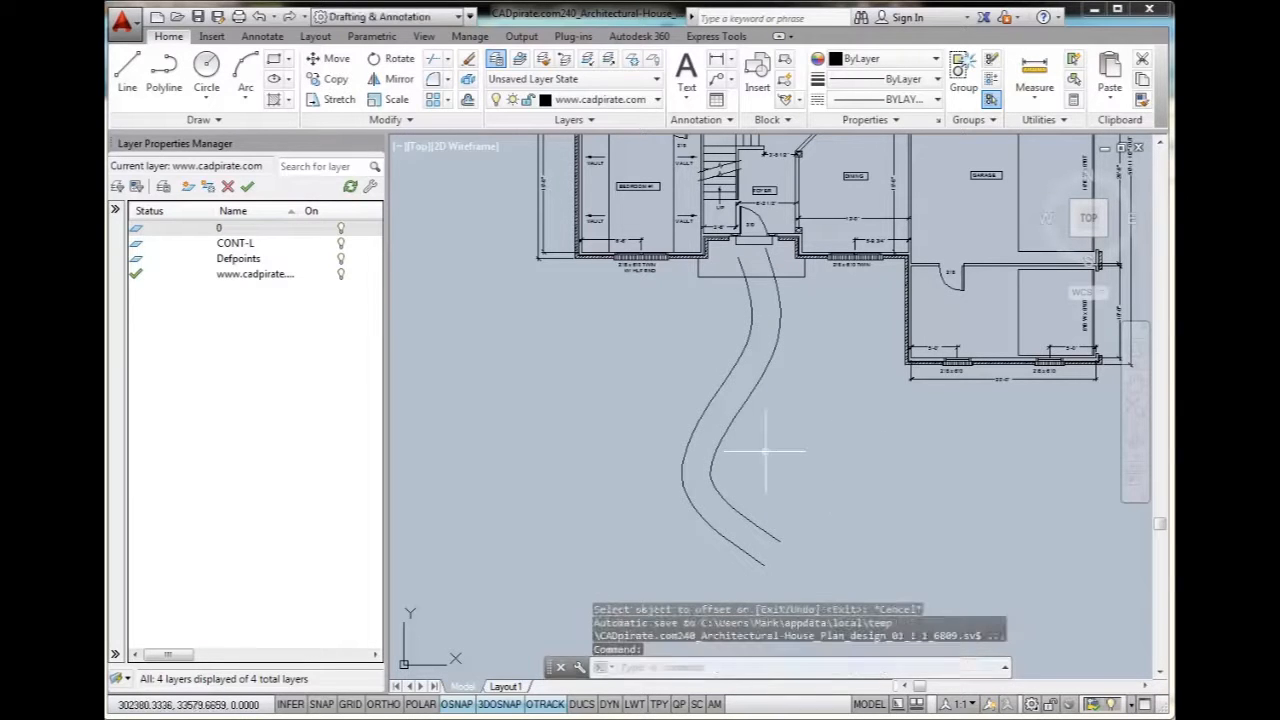
mouse_move(776, 404)
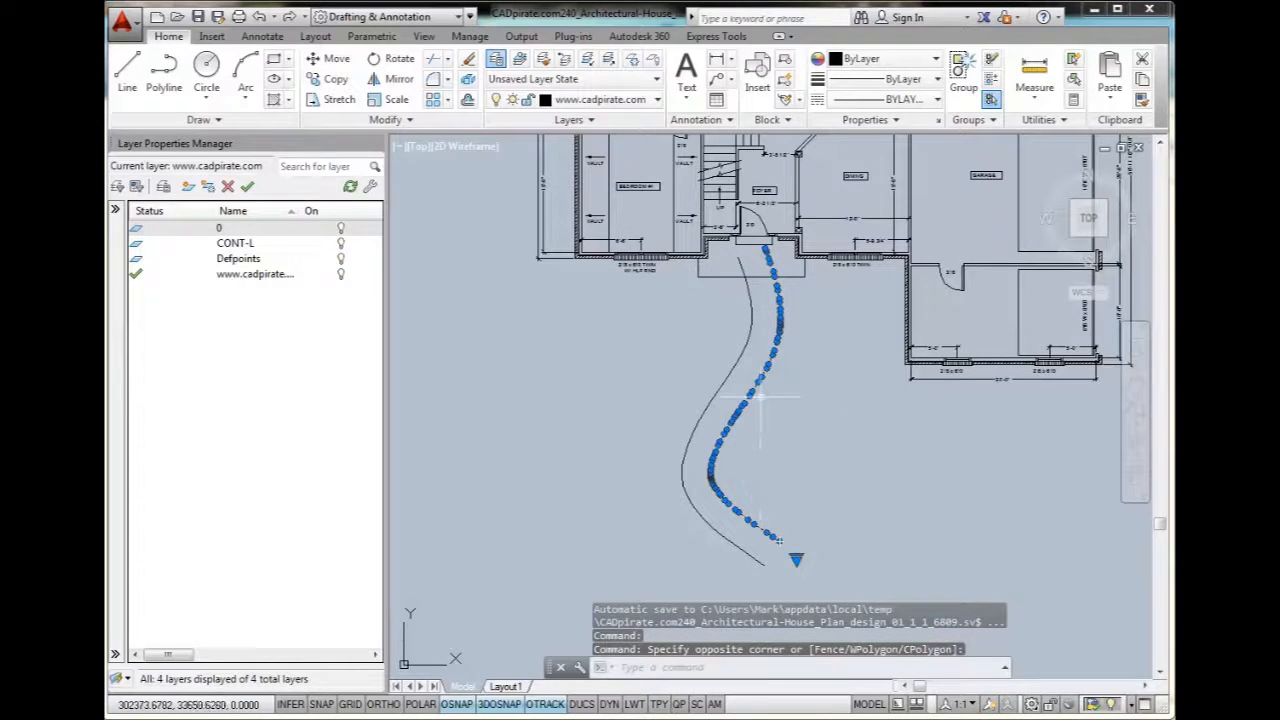
mouse_move(728, 396)
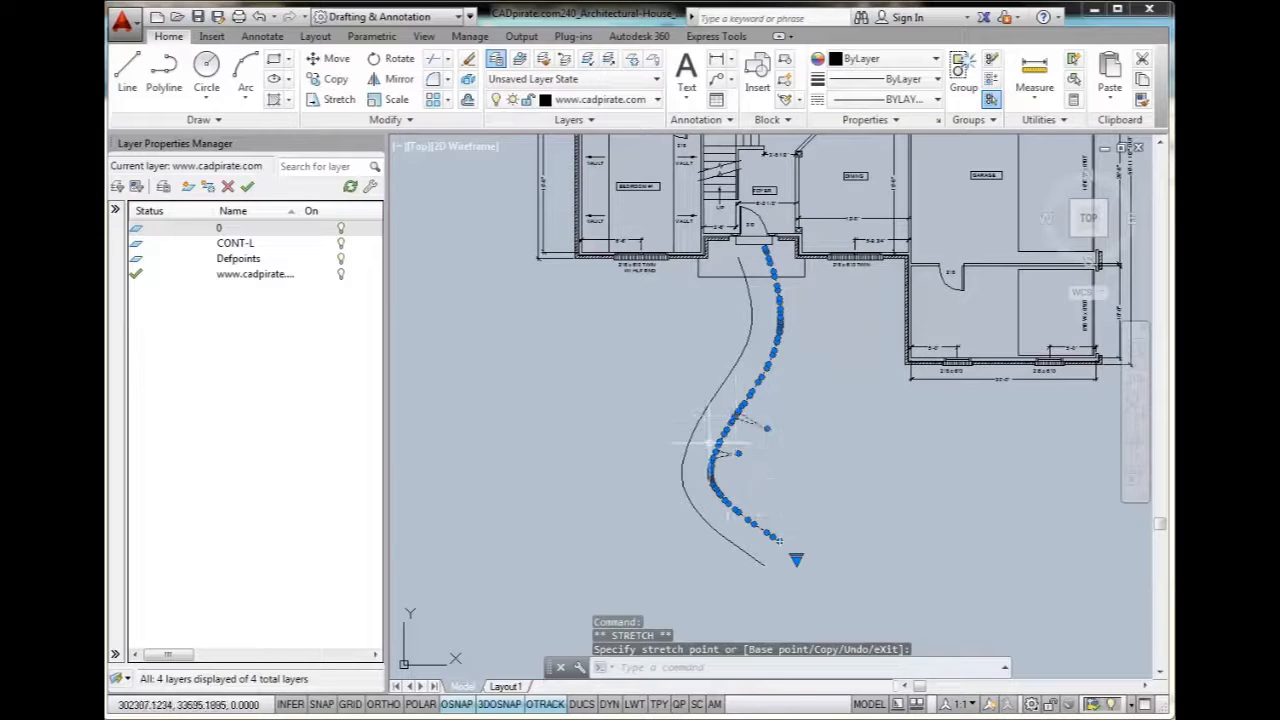
key("Escape")
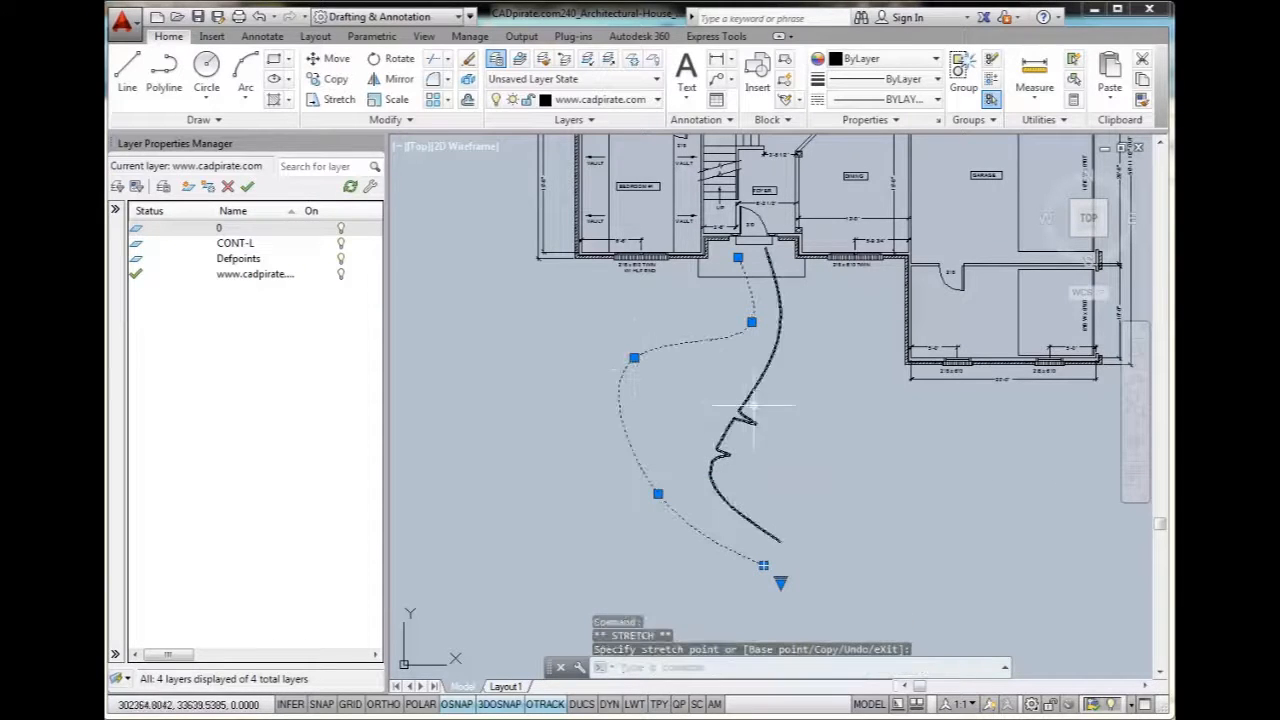
key("Escape")
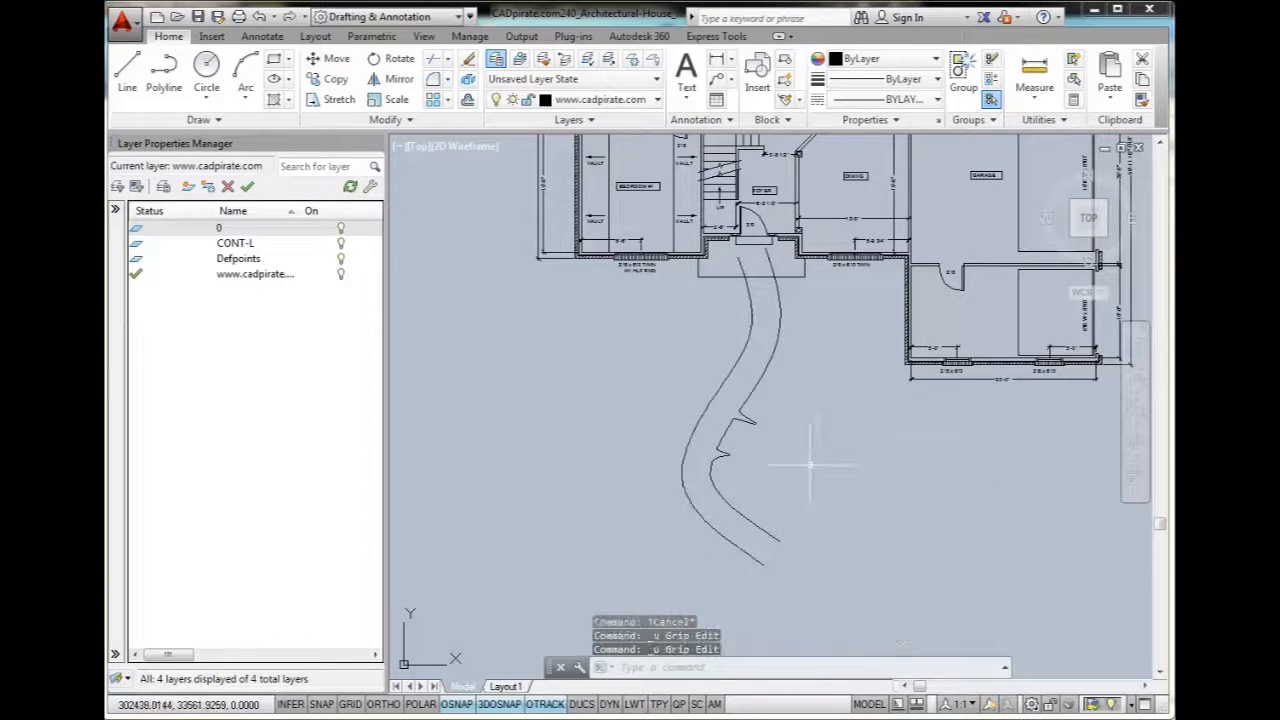
left_click(724, 410)
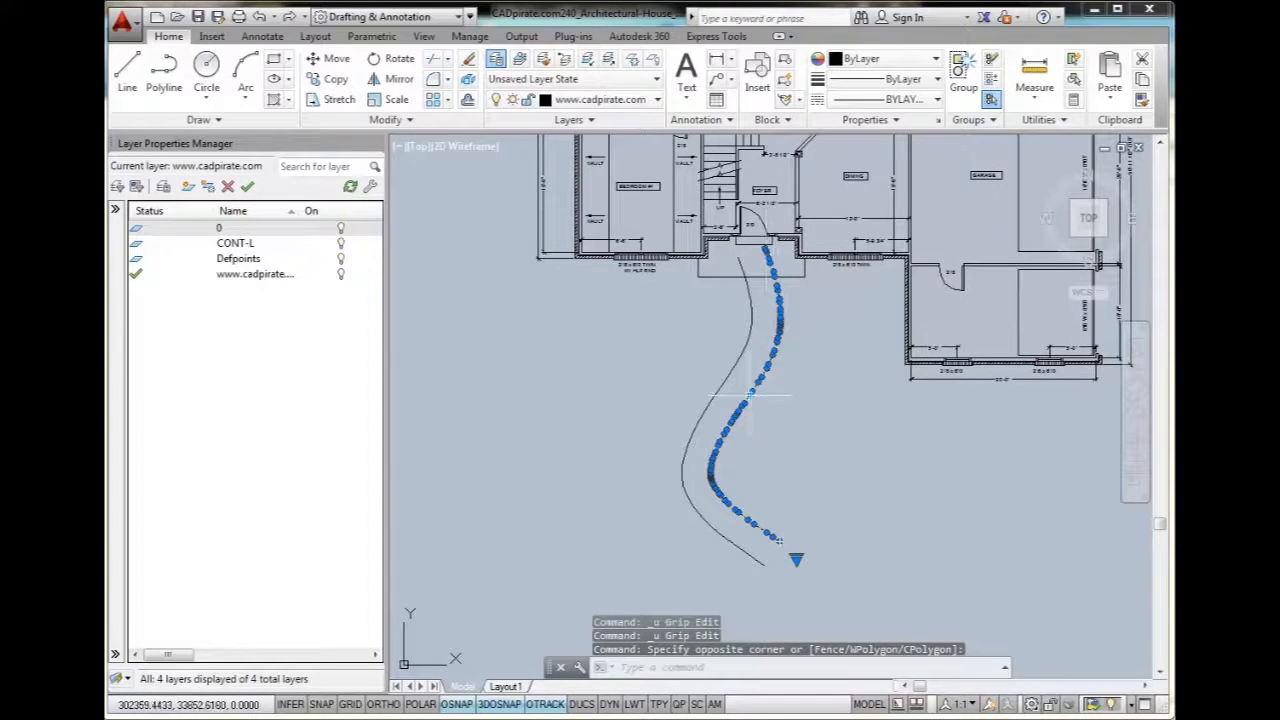
mouse_move(820, 450)
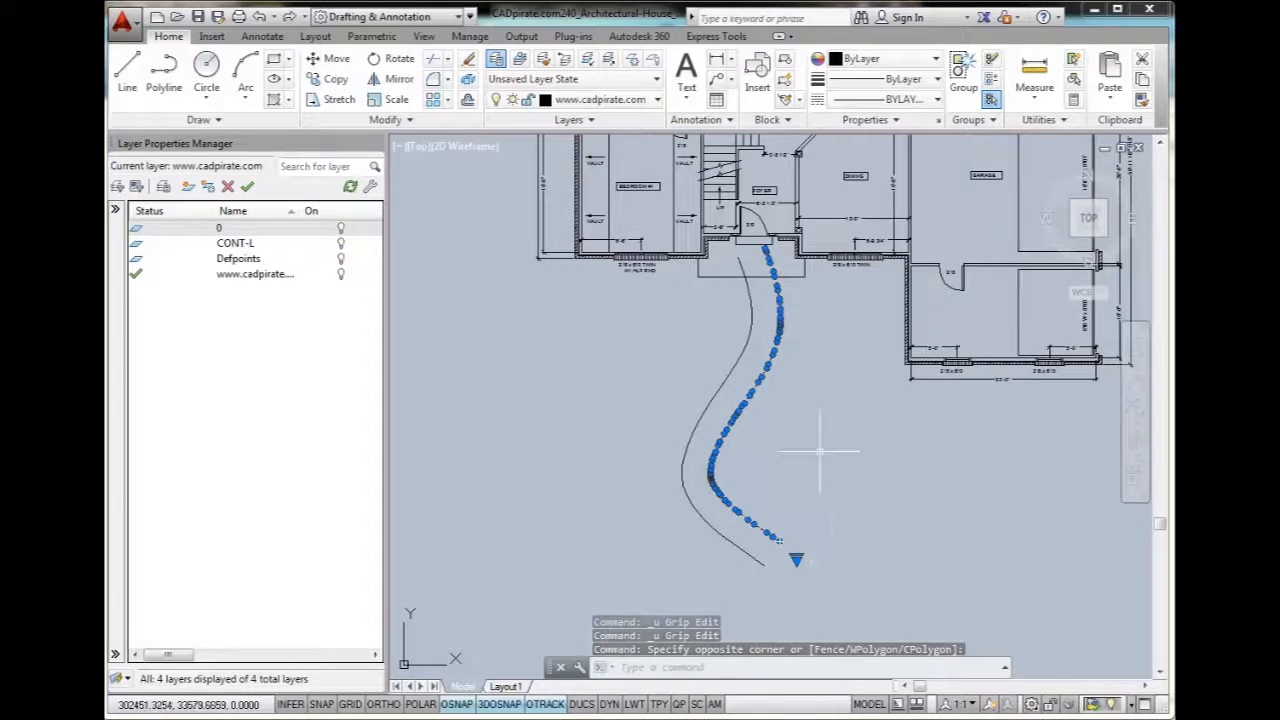
key("Escape")
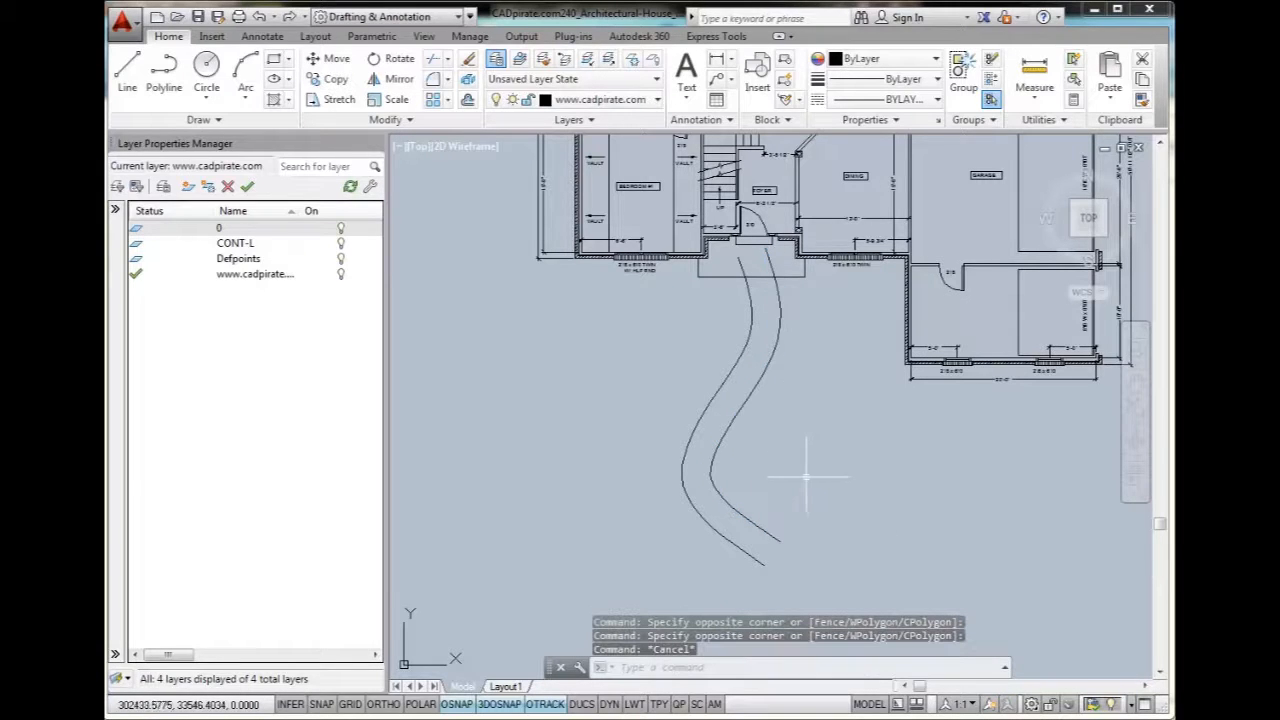
left_click(730, 420)
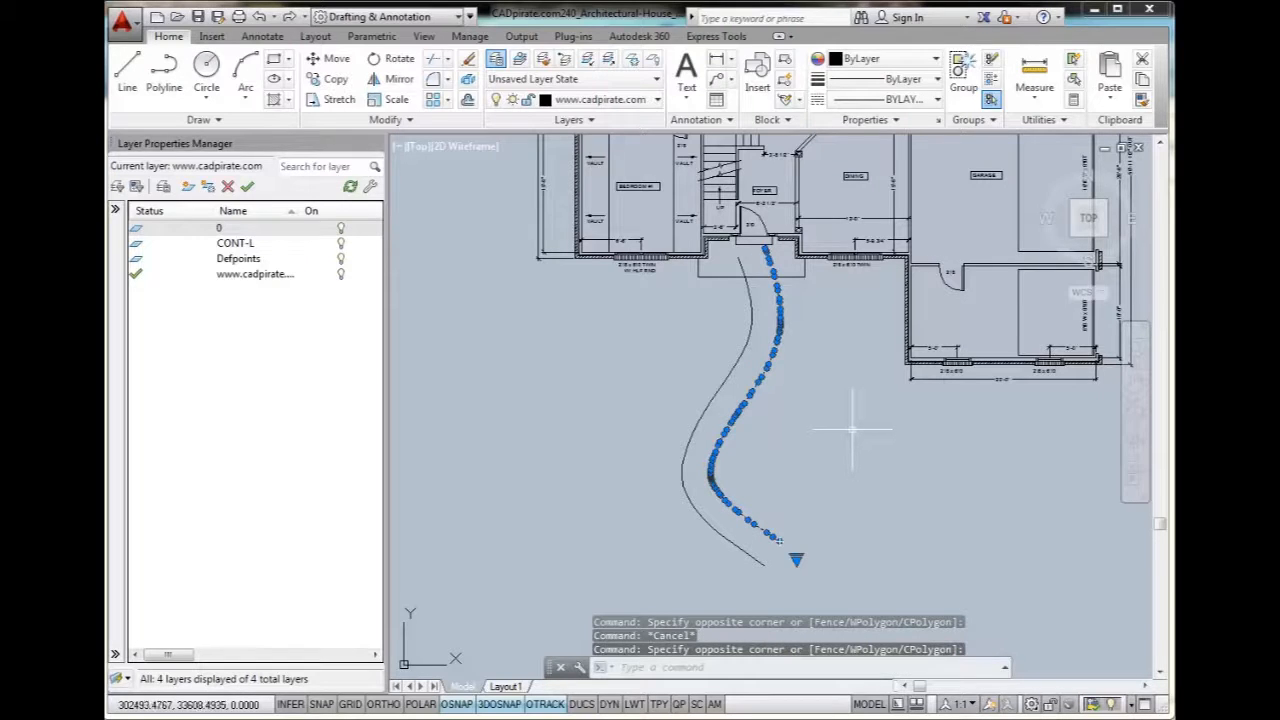
Step: Run REBUILD on the offset spline and move the Rebuild Curve dialog clear of the curve
type("REBUILD")
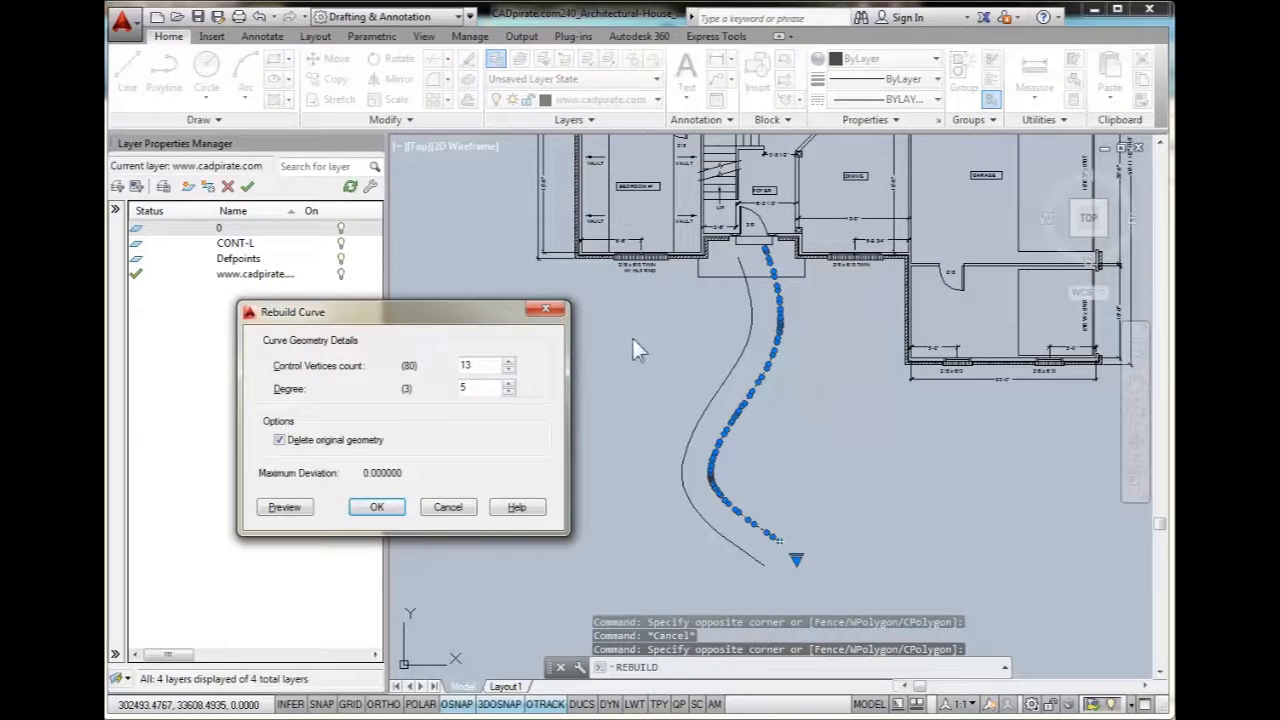
left_click_drag(400, 312, 460, 272)
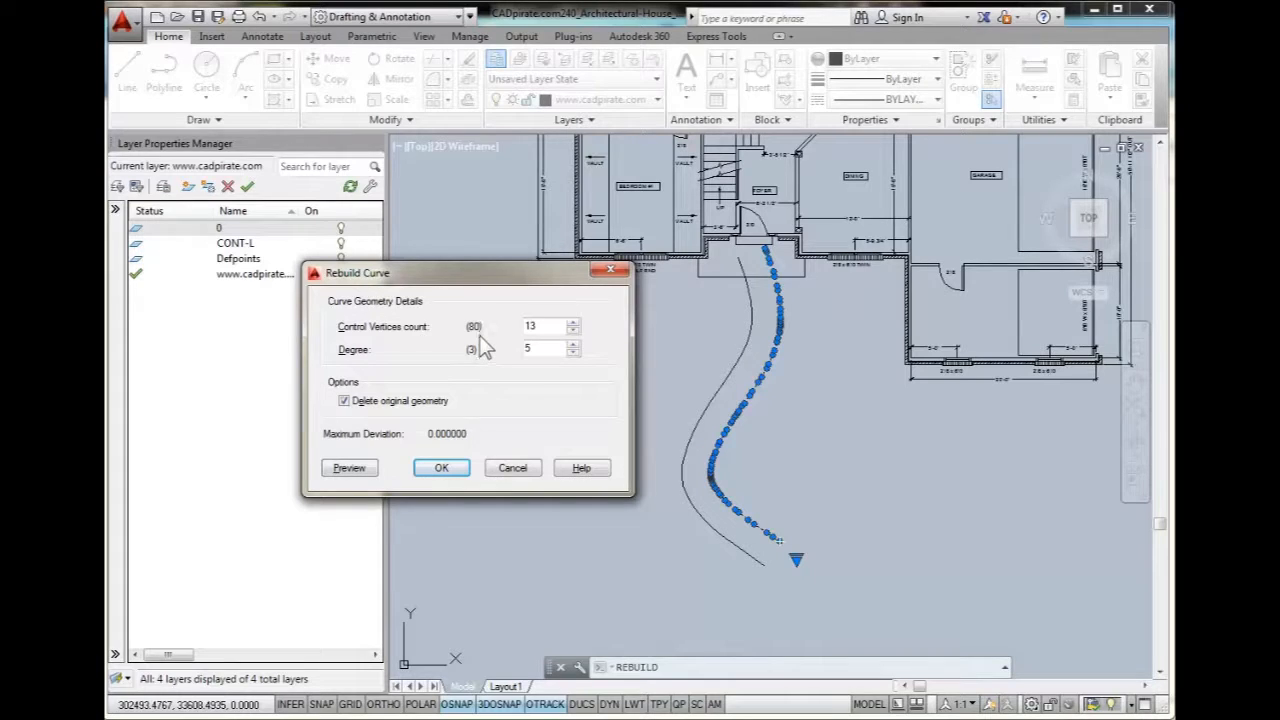
mouse_move(776, 260)
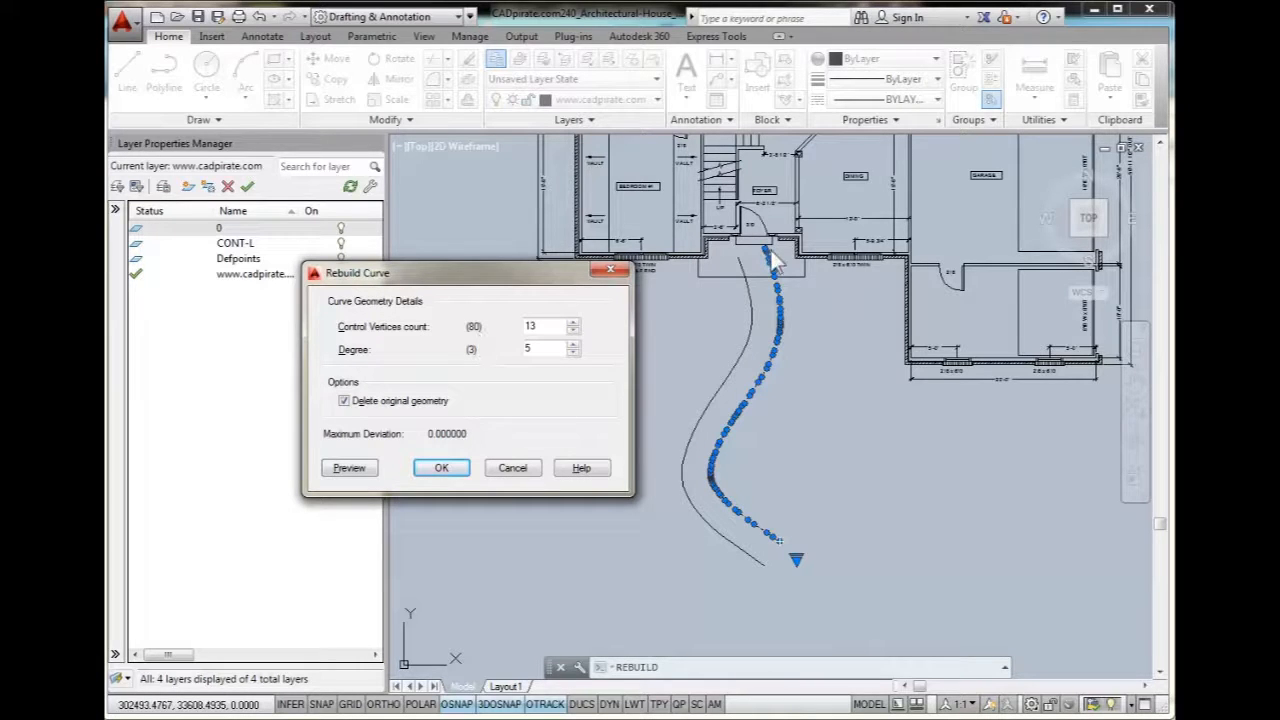
mouse_move(764, 360)
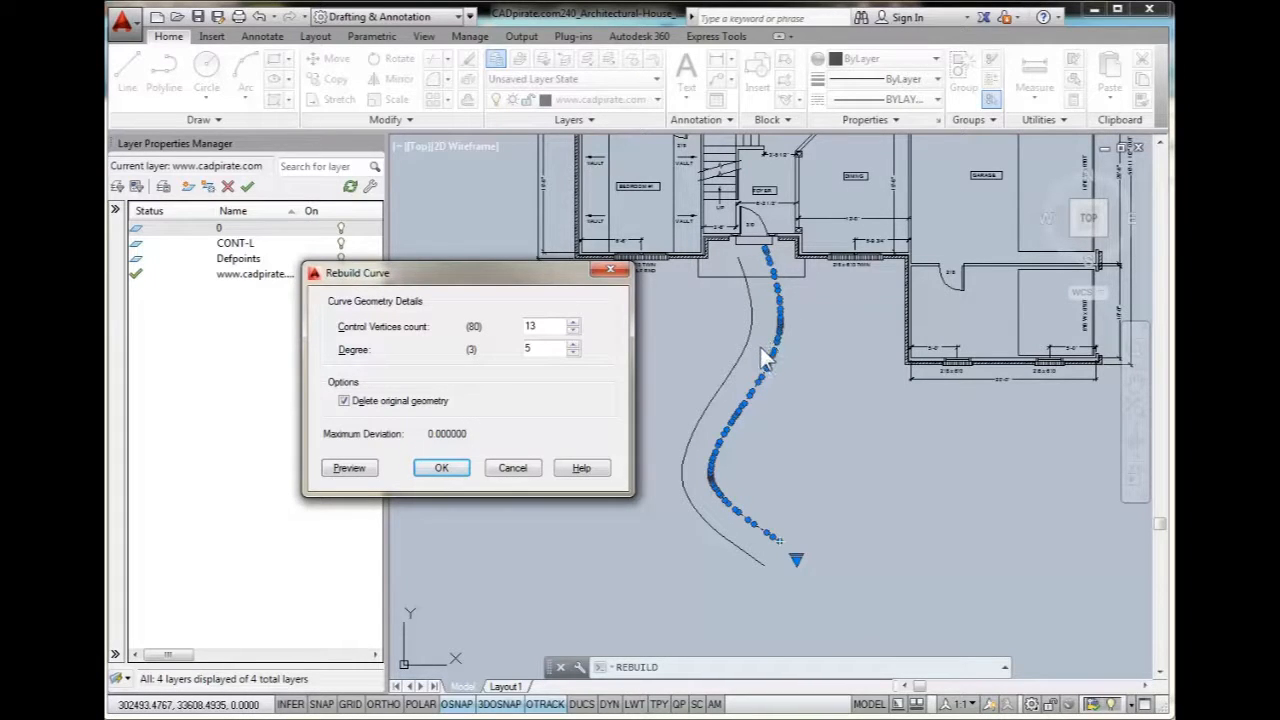
mouse_move(608, 376)
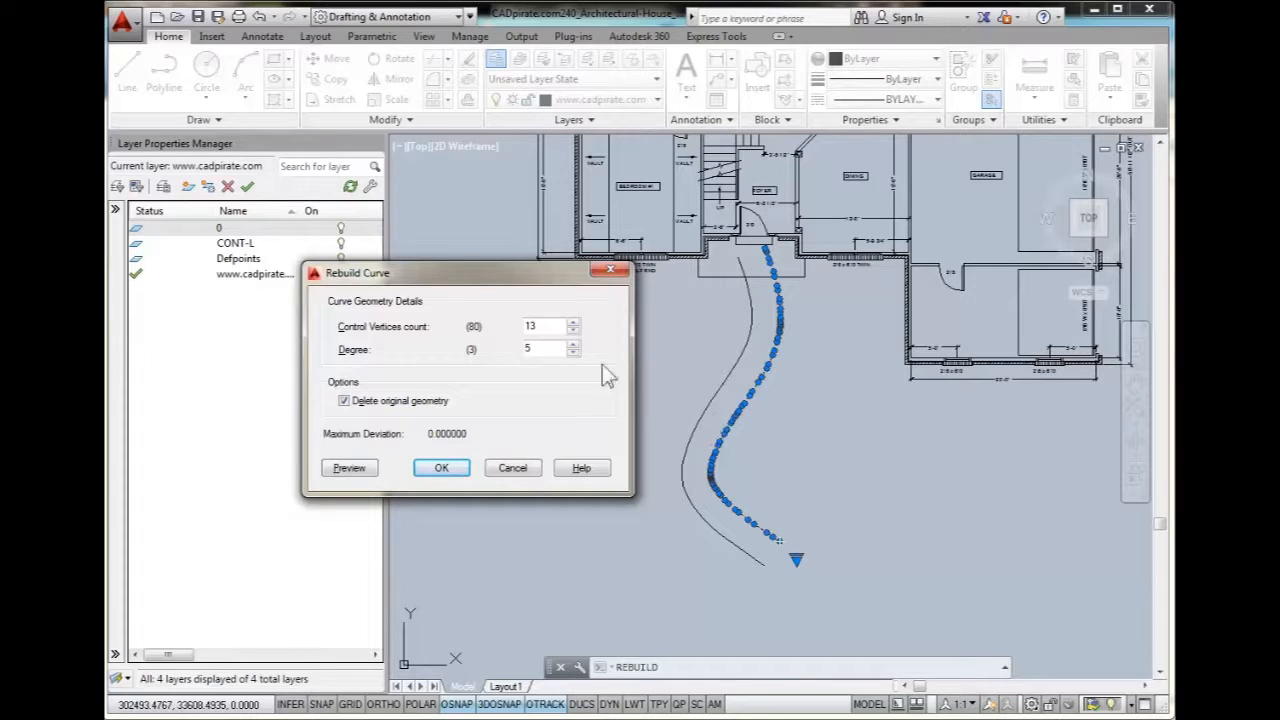
Step: Rebuild the offset spline to degree 3 with 13 control vertices, deleting the original geometry
triple_click(544, 326)
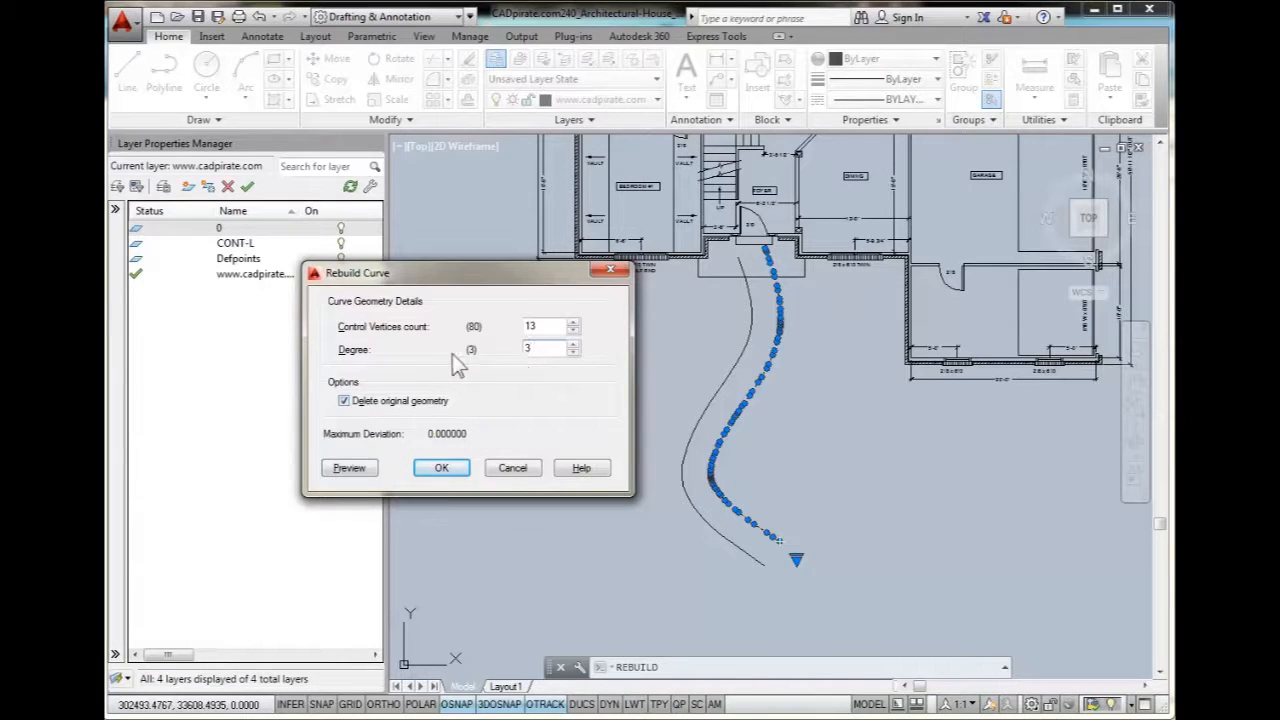
left_click(548, 348)
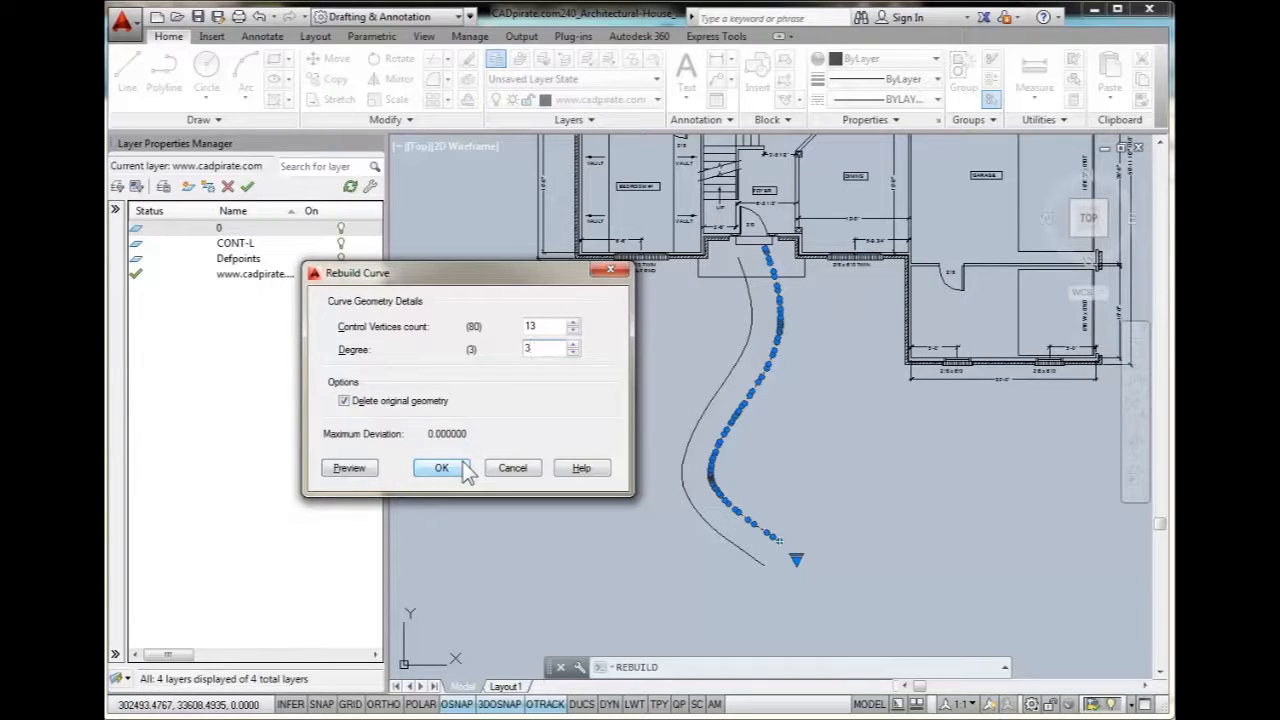
left_click(440, 468)
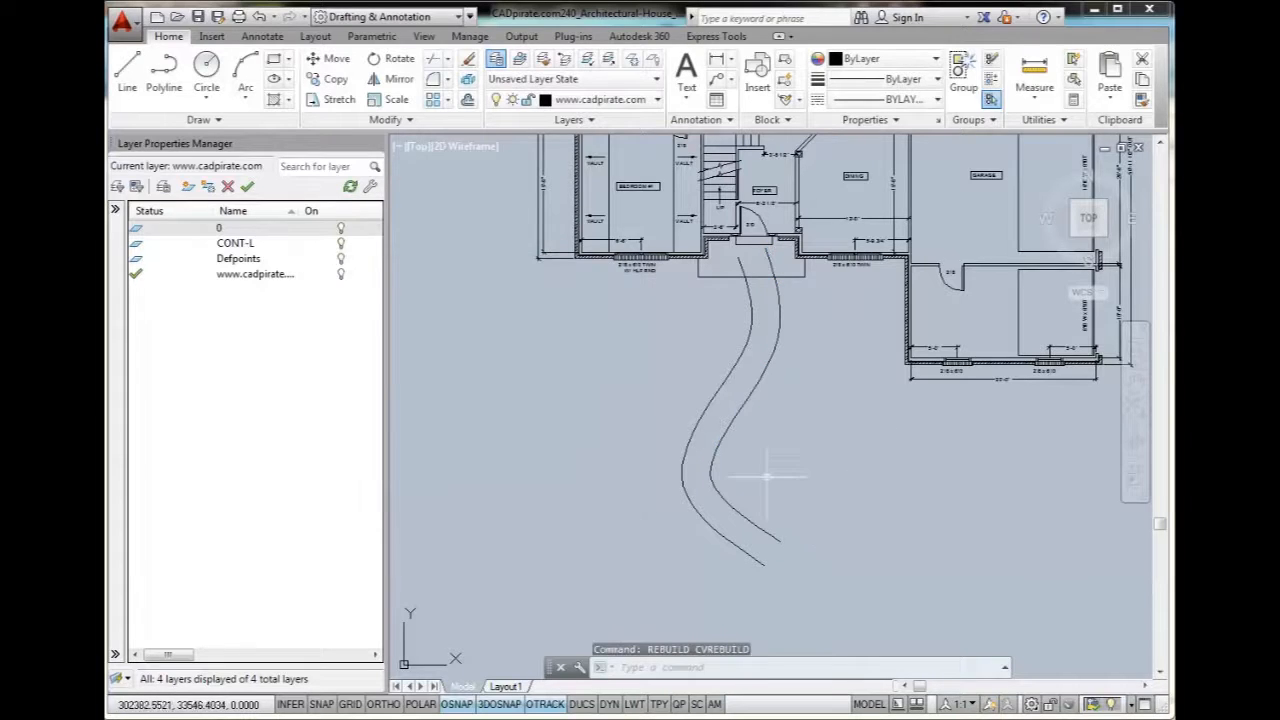